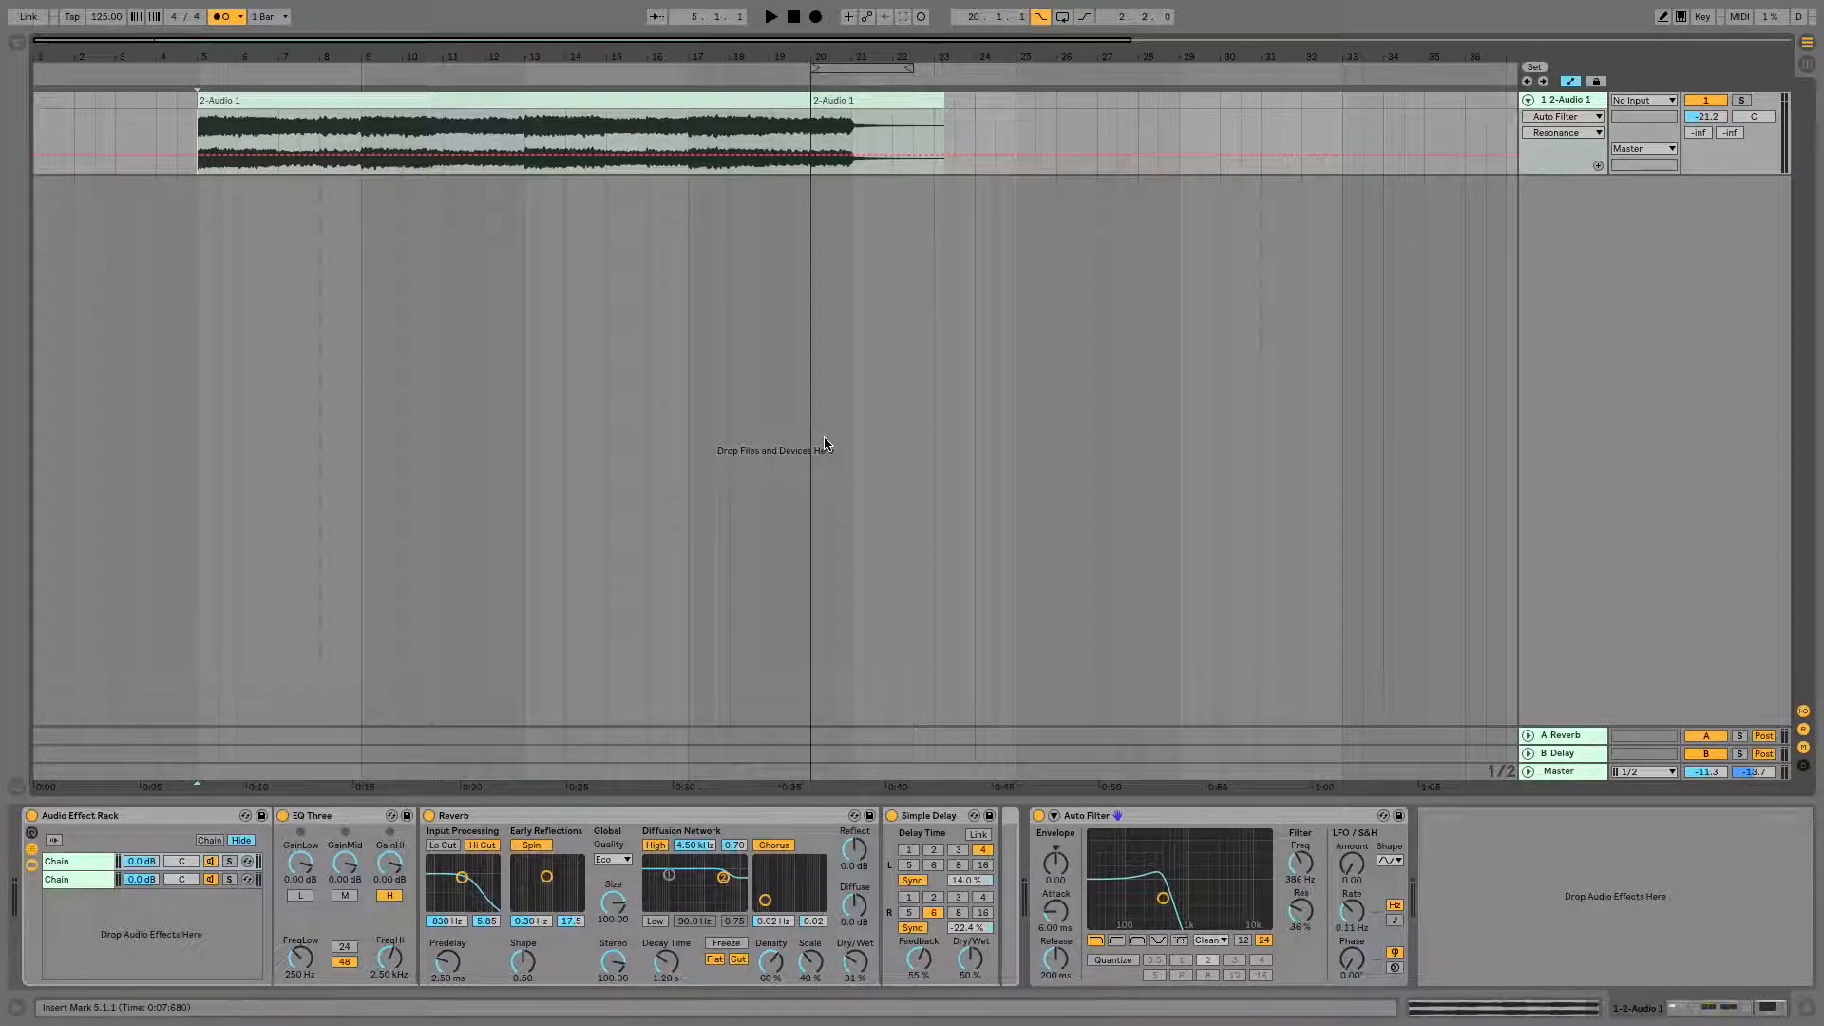
Show the audio track's Auto Filter Frequency automation lane with cutoff near 11.8 kHz
{"action": "left_click", "coordinate": [769, 17]}
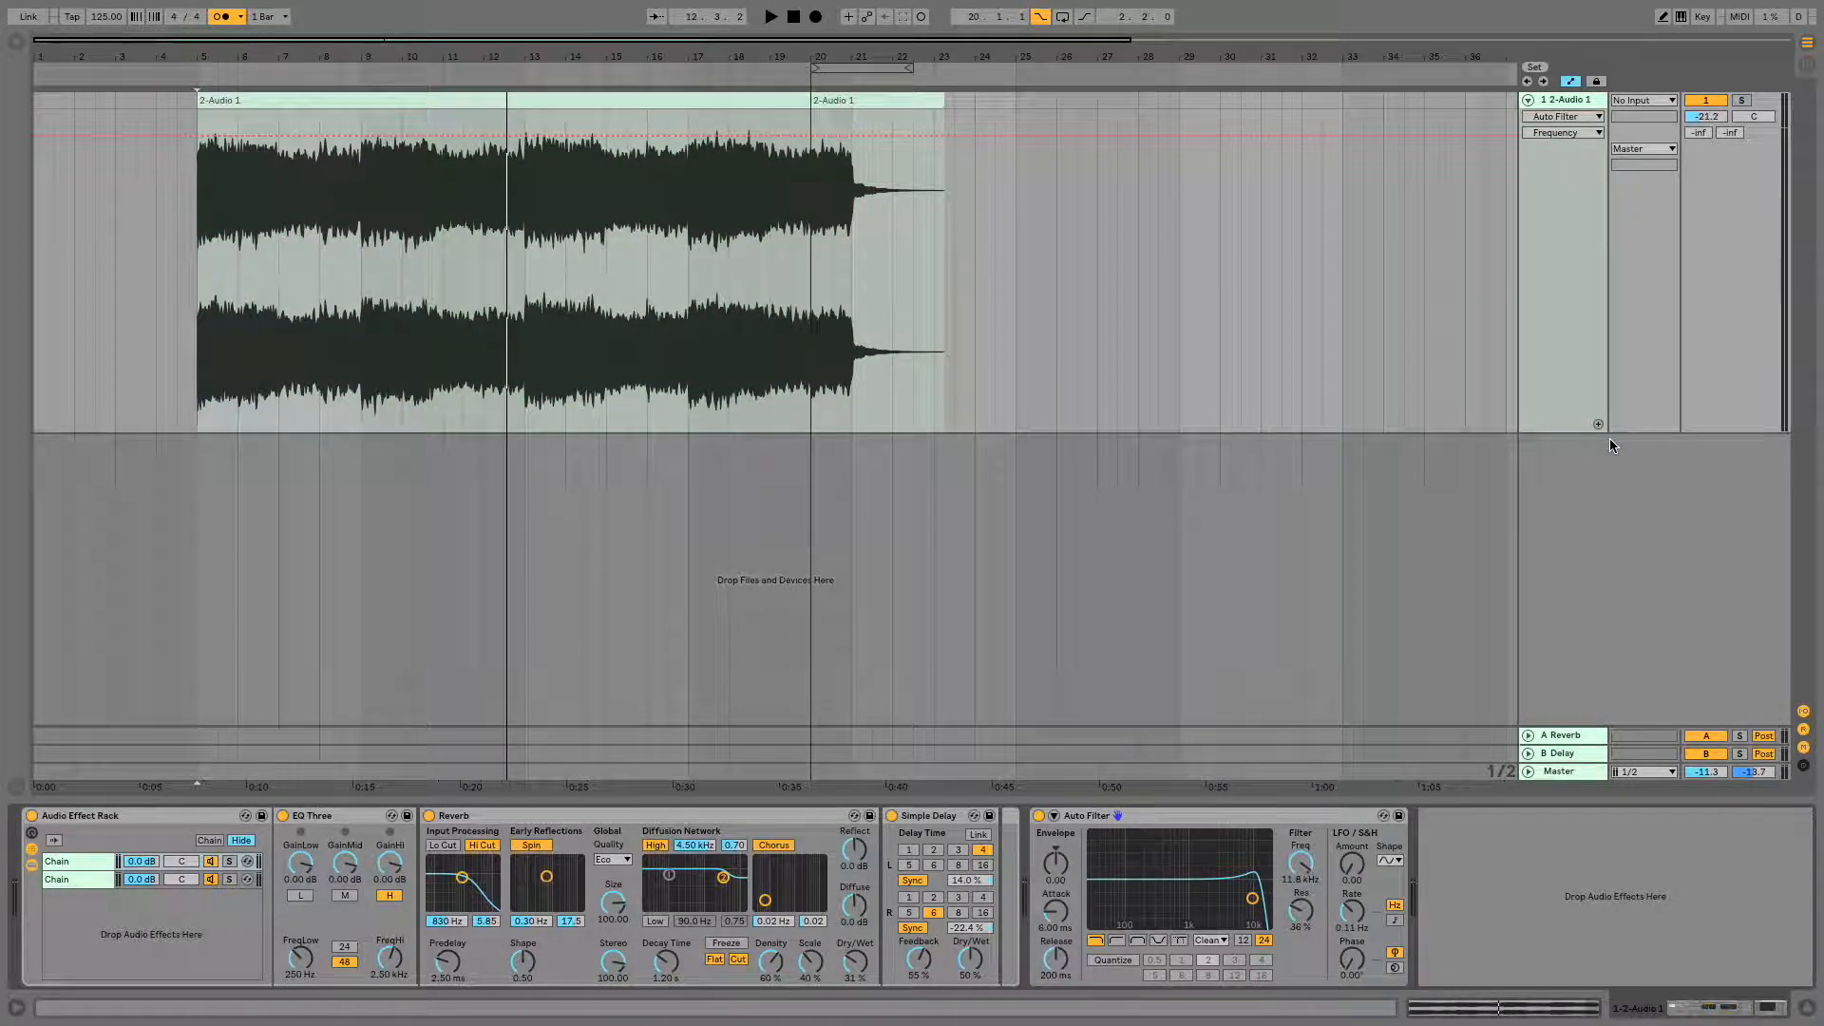
{"action": "left_click", "coordinate": [1561, 131]}
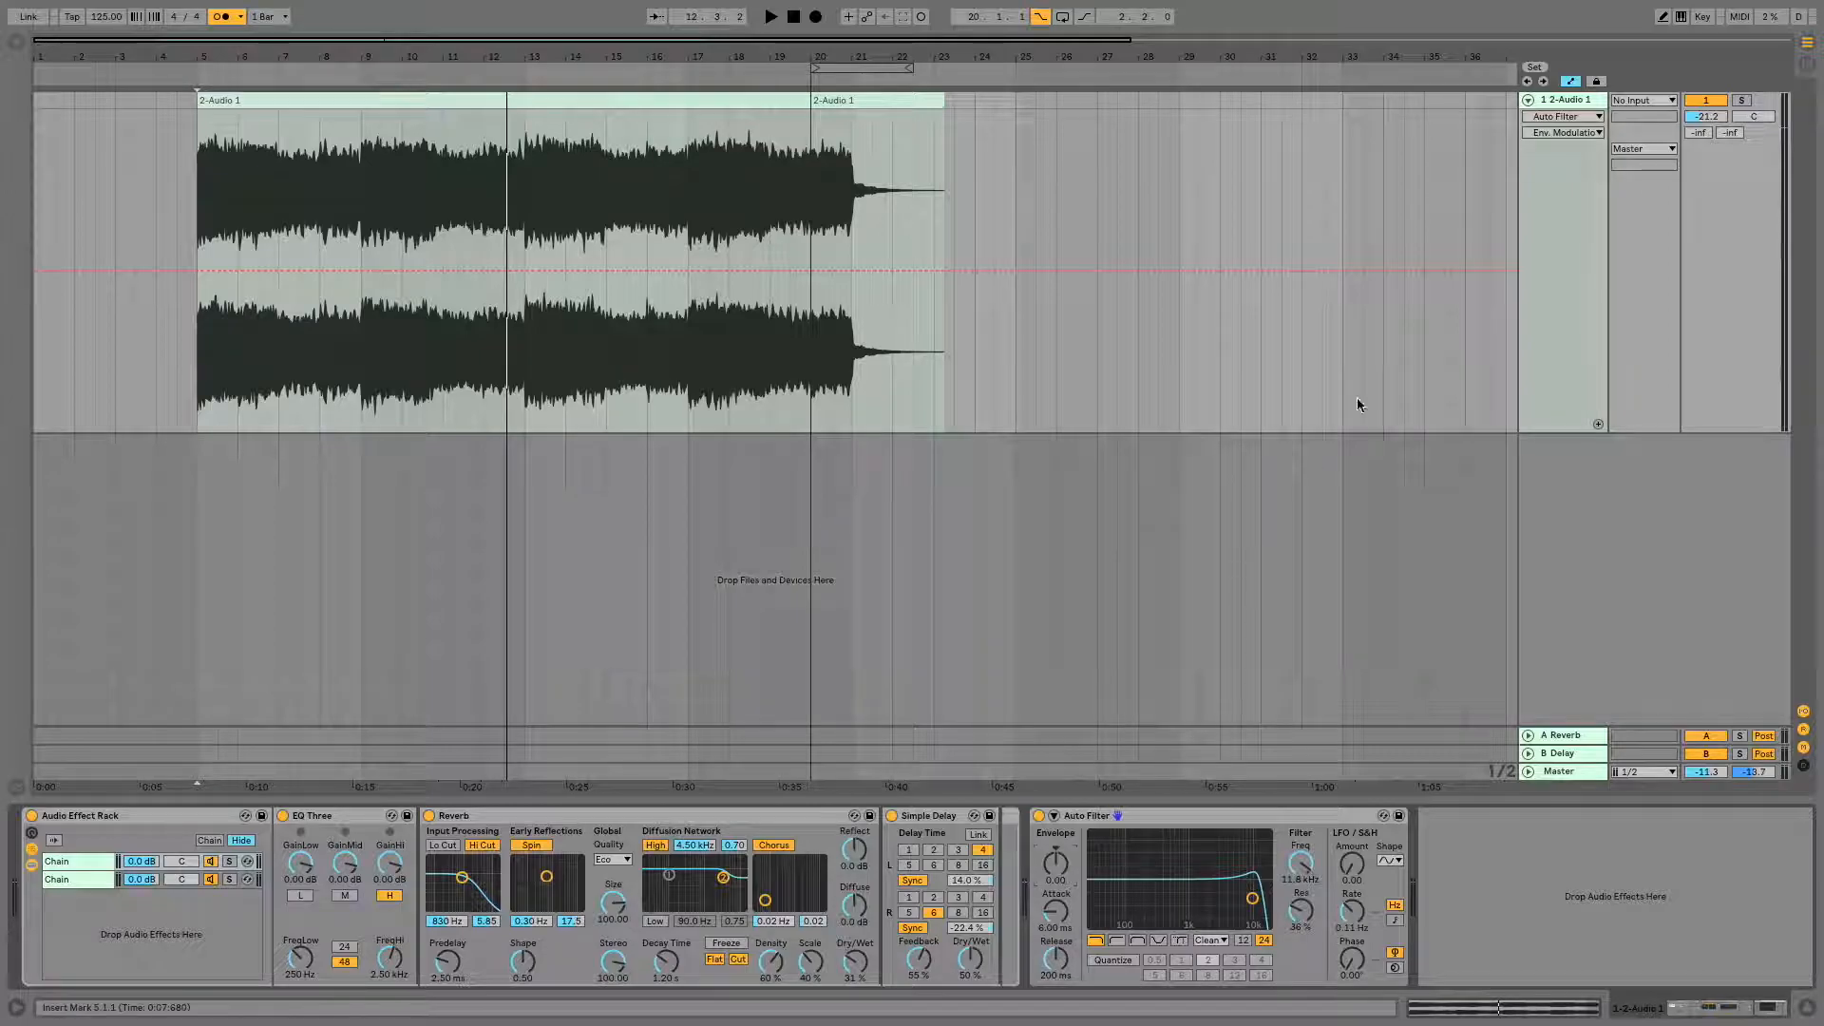
{"action": "mouse_move", "coordinate": [1428, 564]}
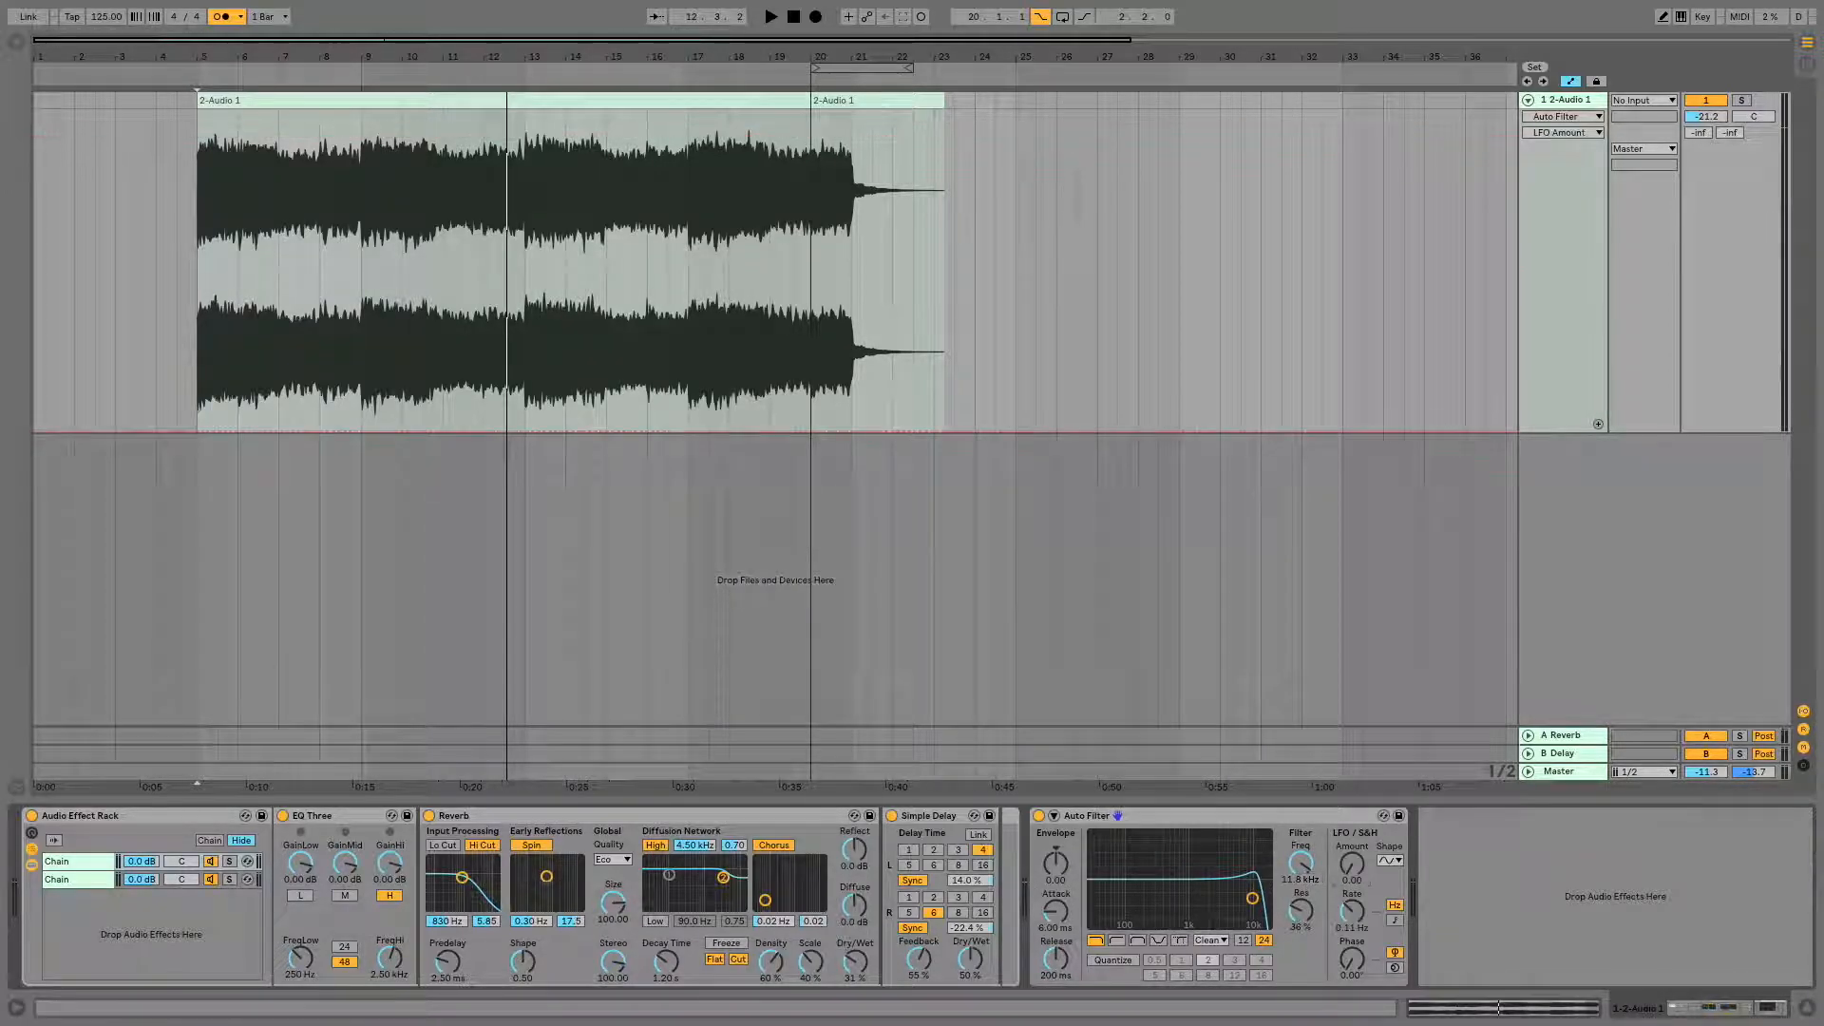
{"action": "left_click", "coordinate": [1562, 132]}
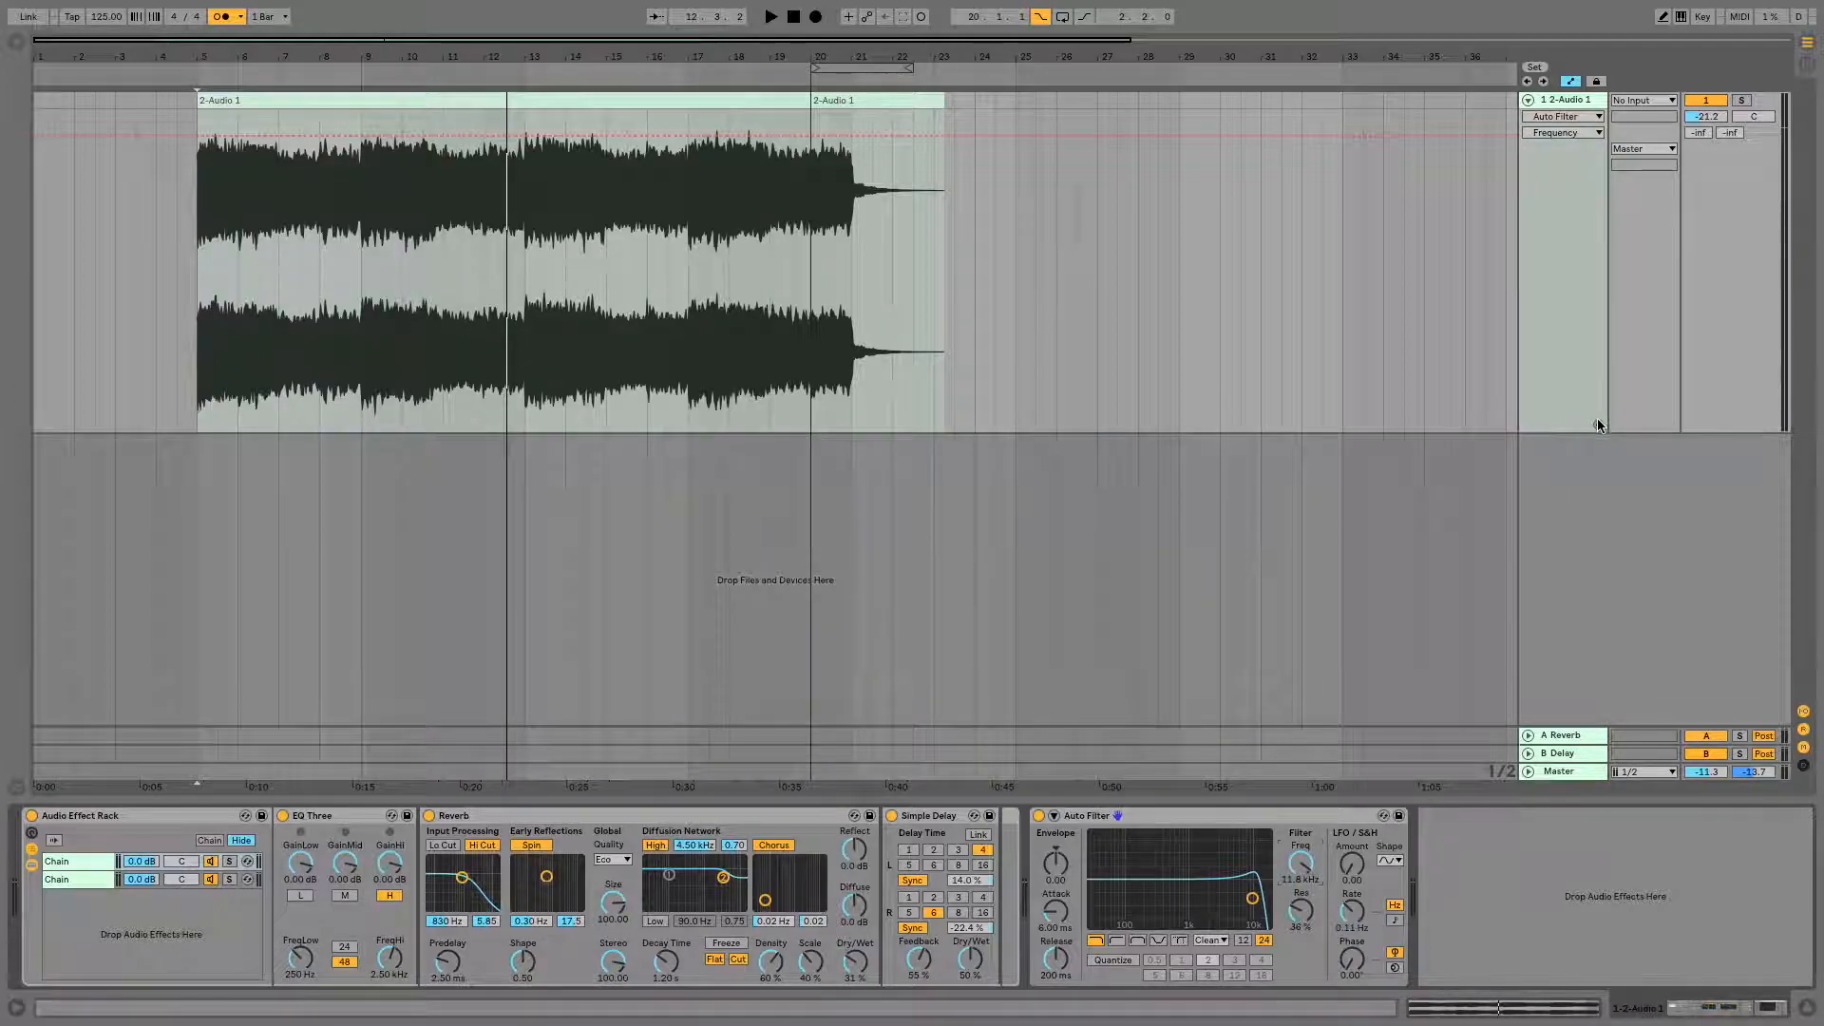
{"action": "left_click", "coordinate": [1561, 116]}
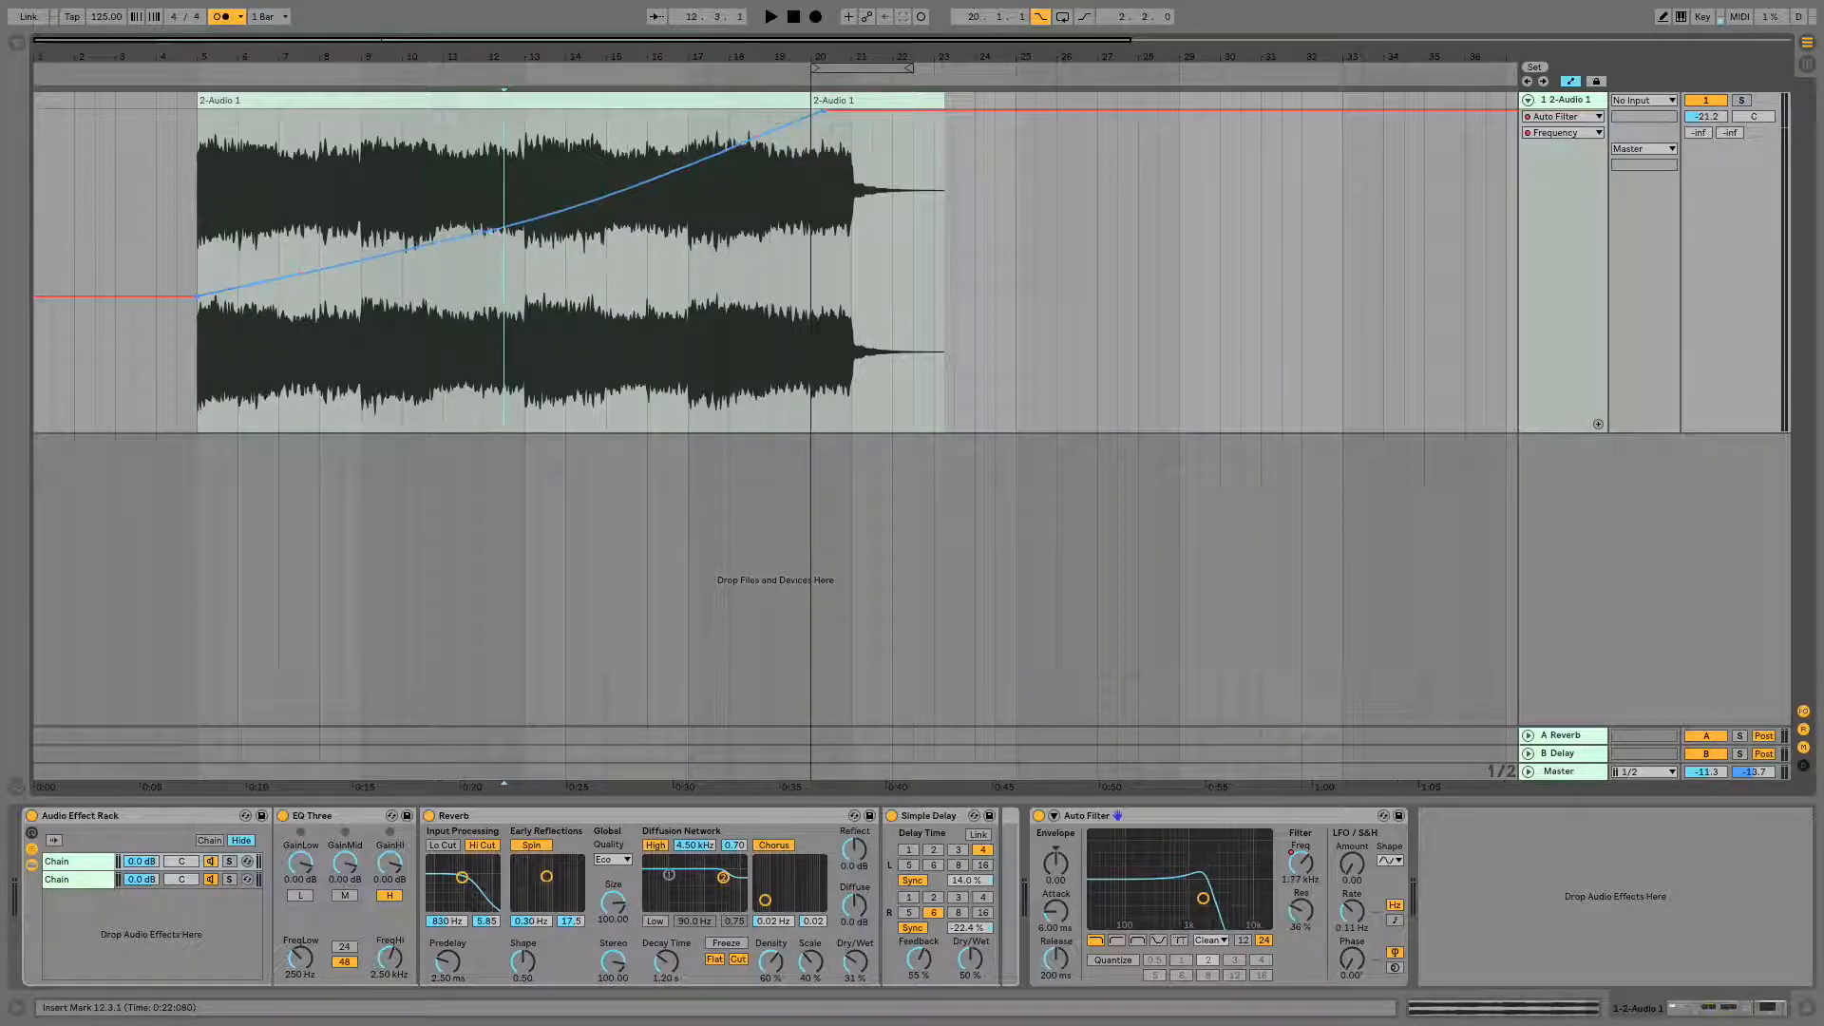
Bend the frequency ramp into a rising curve, audition it, then stop playback
{"action": "left_click", "coordinate": [770, 17]}
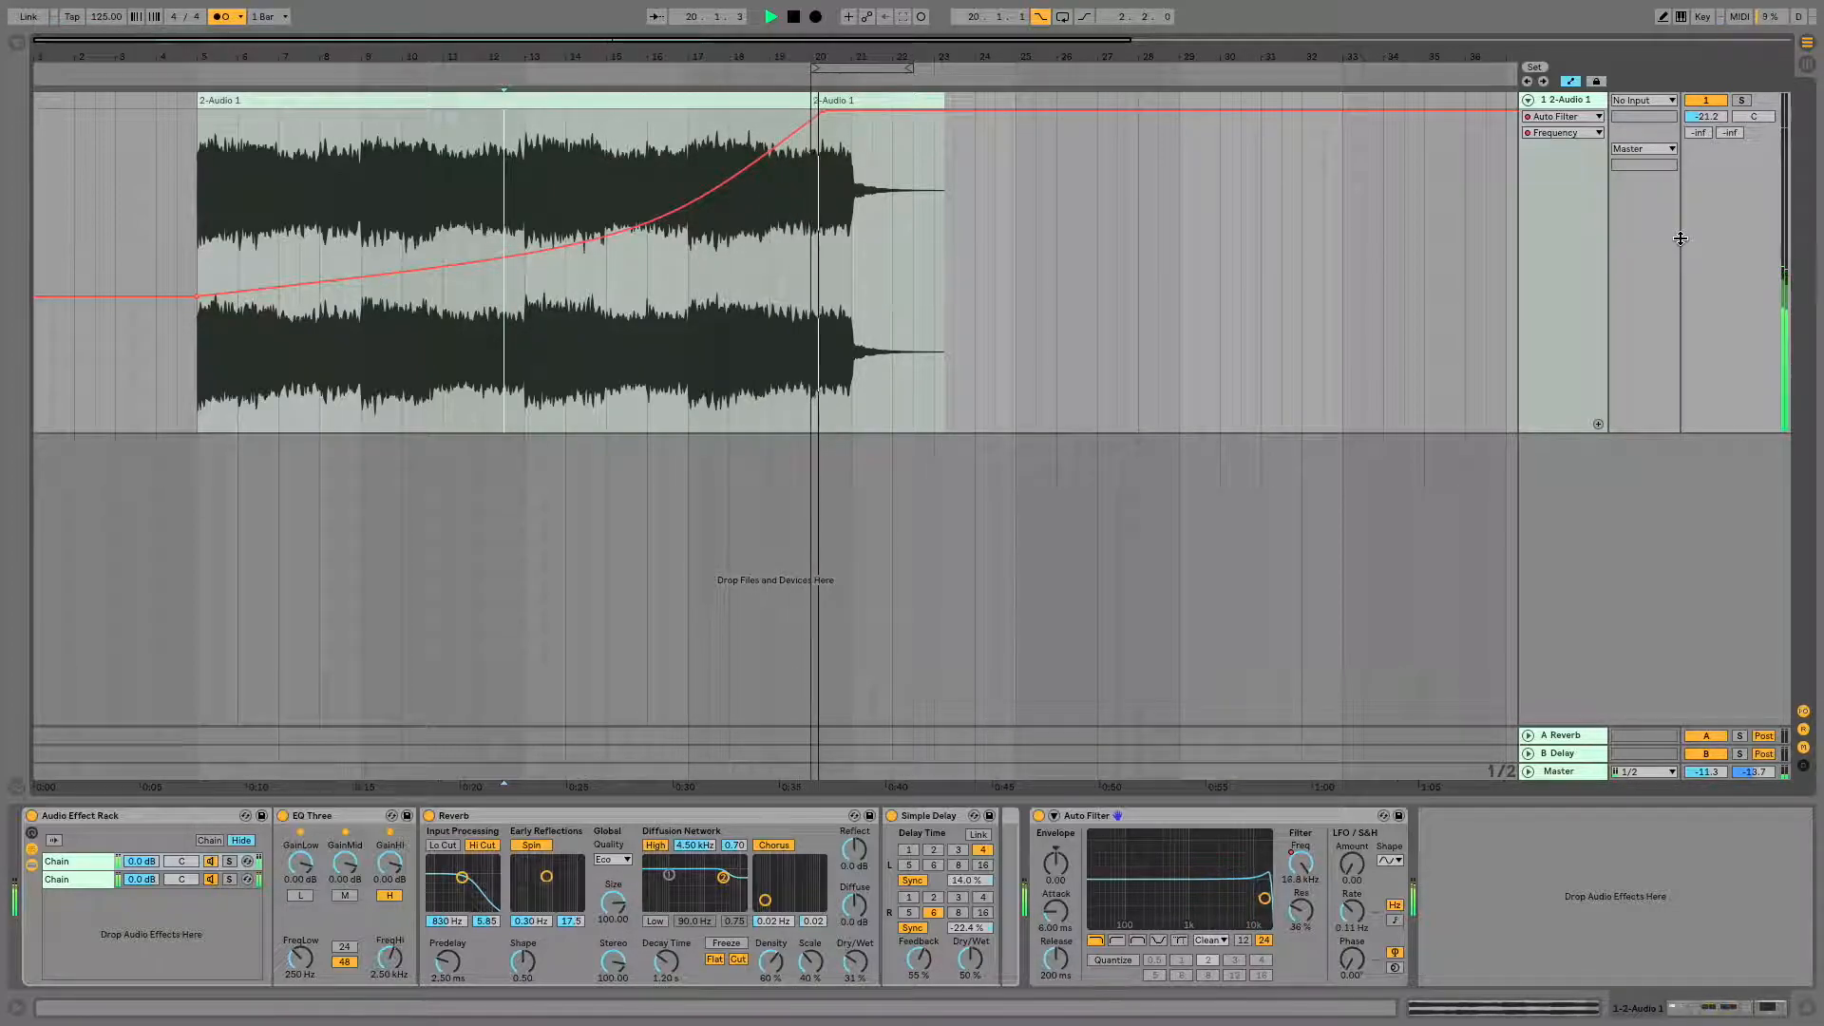
{"action": "left_click", "coordinate": [770, 17]}
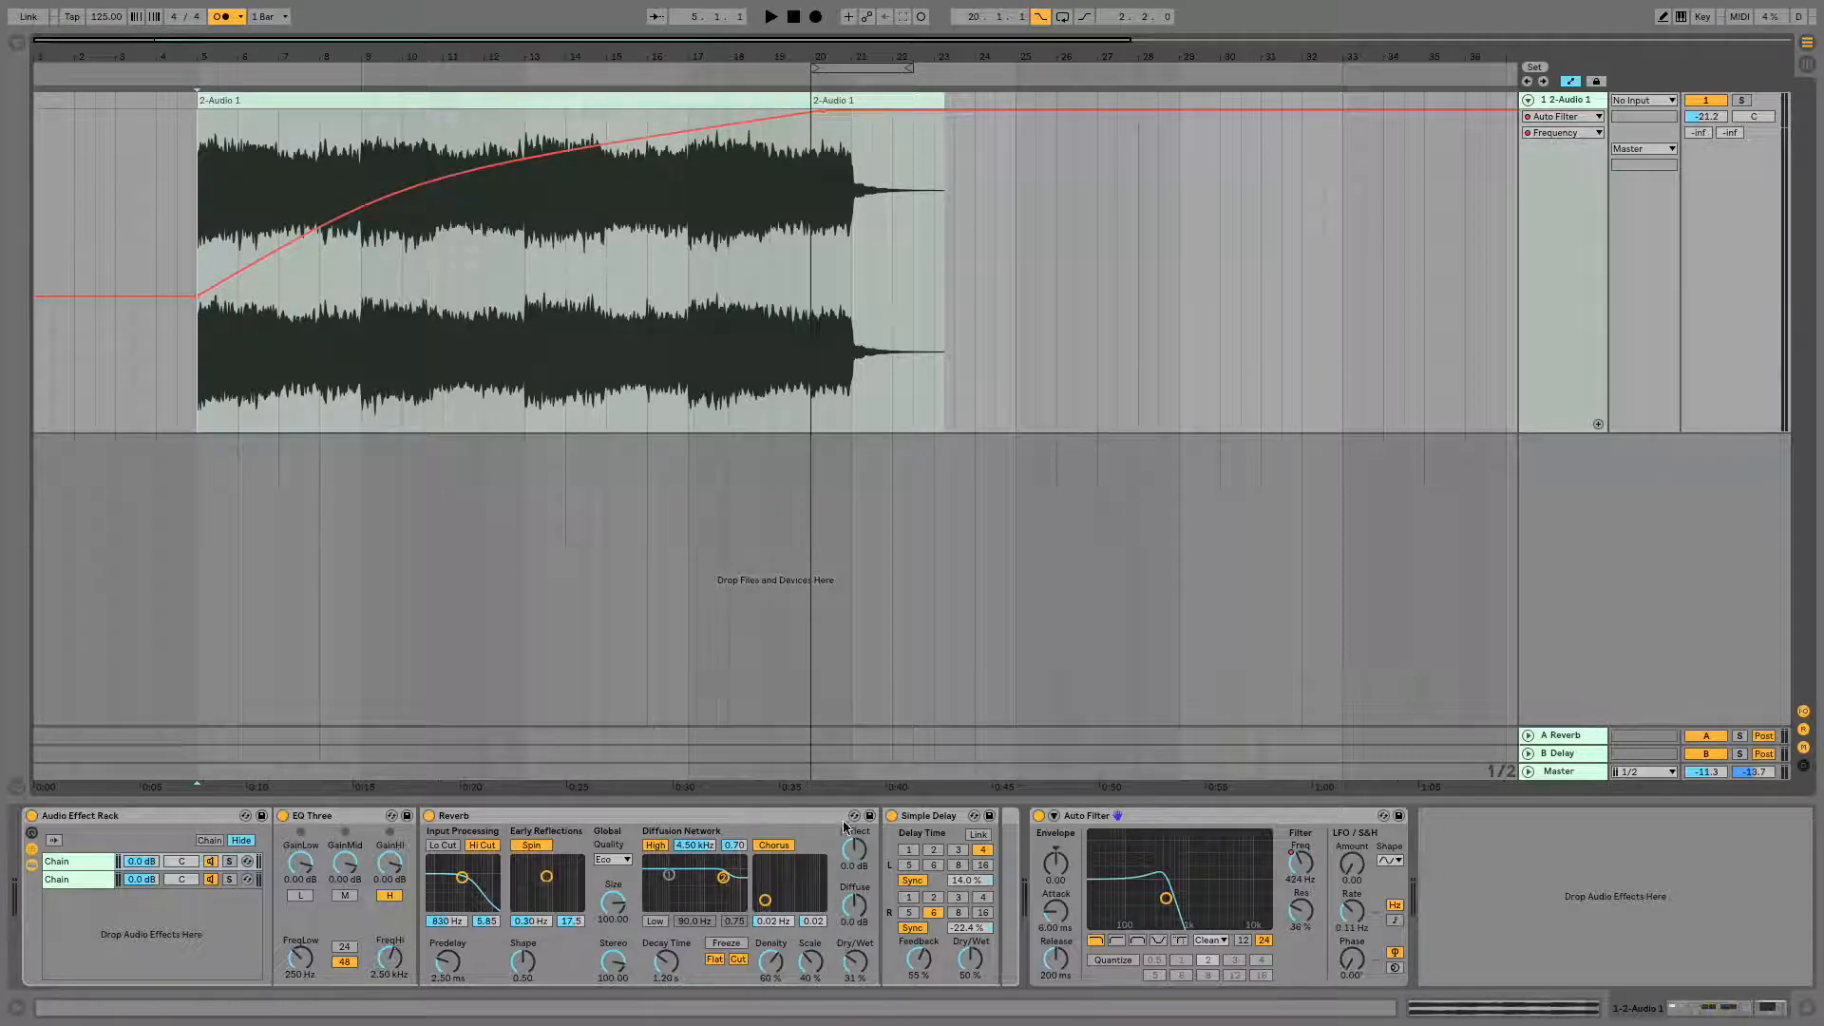
Play the clip from its start to hear the curved filter sweep
{"action": "left_click", "coordinate": [770, 18]}
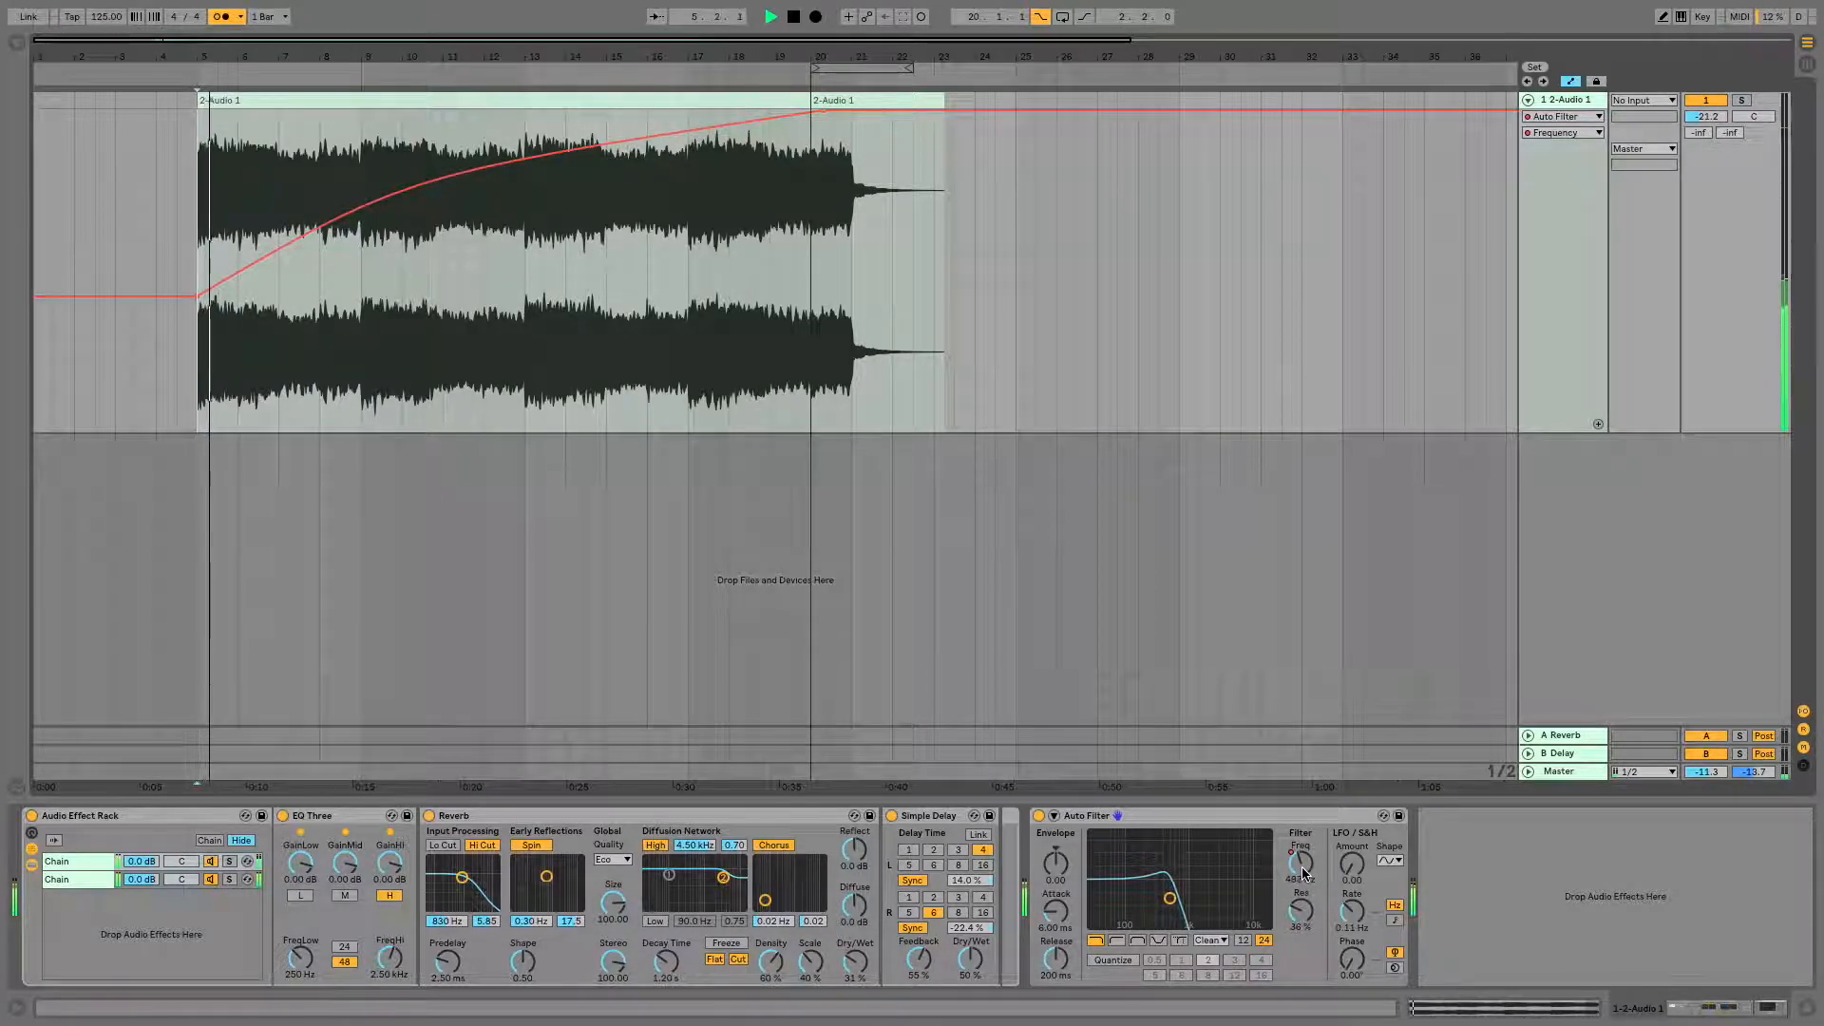